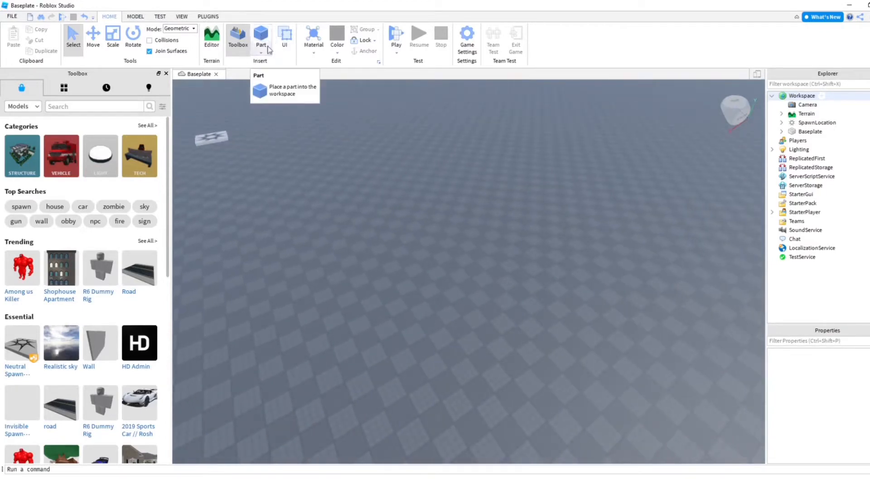
# Insert a block part and begin positioning it as the One-Way Glass wall
pyautogui.click(261, 36)
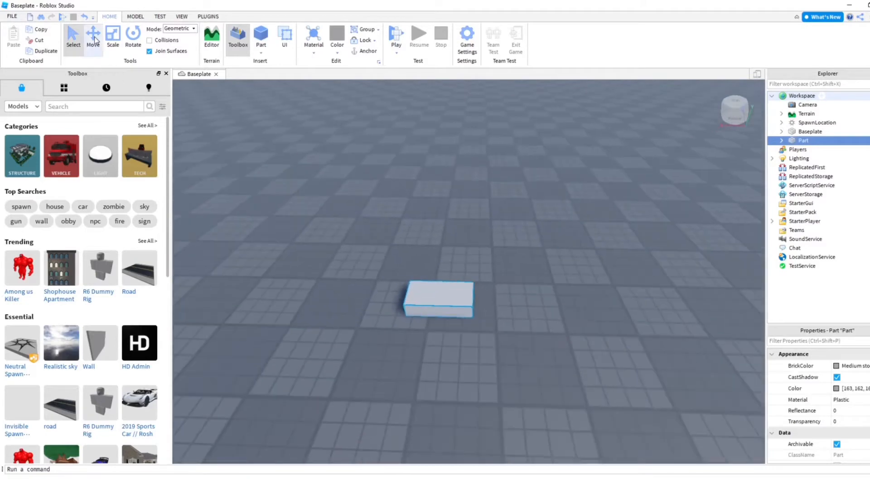
pyautogui.click(112, 36)
pyautogui.write('One-Way Glass')
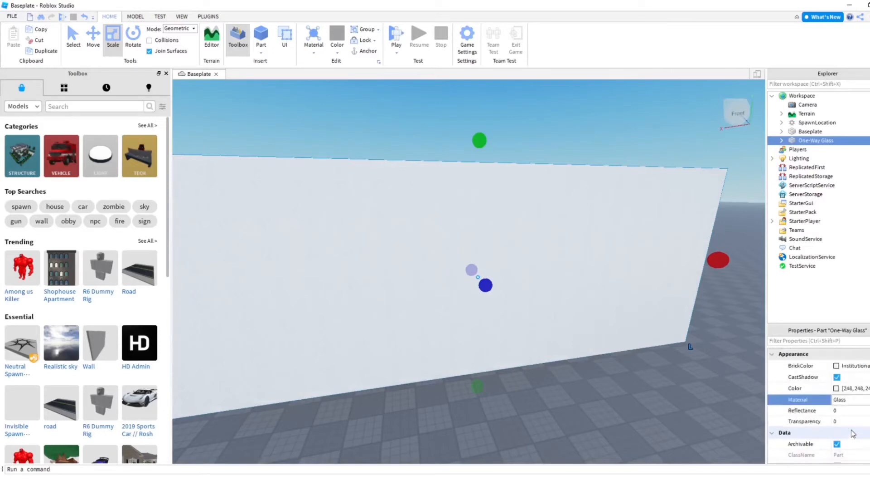
# Set the One-Way Glass wall's Transparency to 0.9 and orbit to view it
pyautogui.click(844, 420)
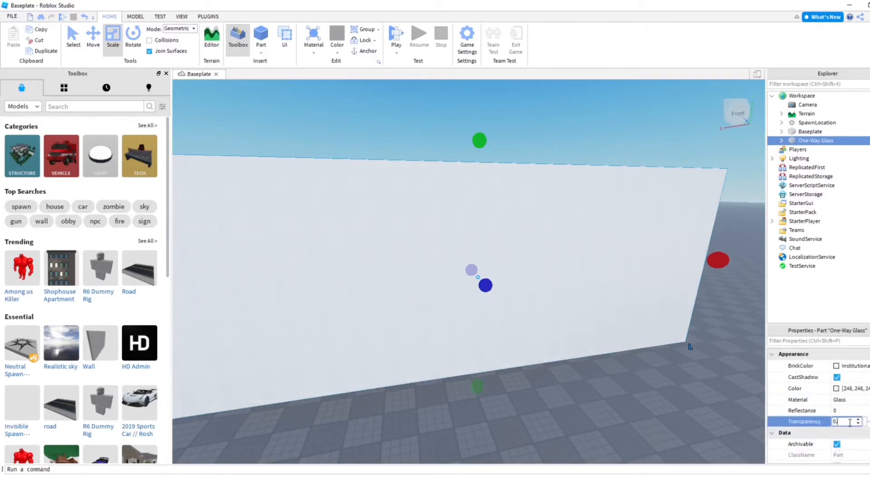
pyautogui.write('0.6')
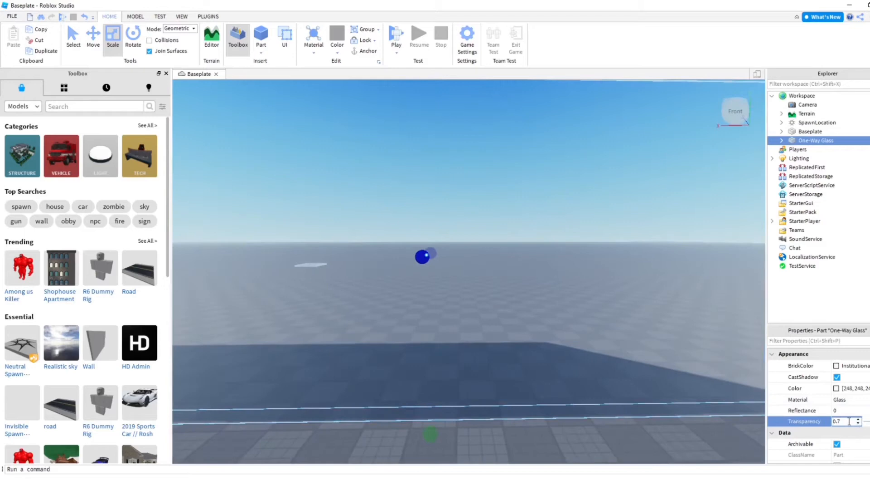
pyautogui.write('0.9')
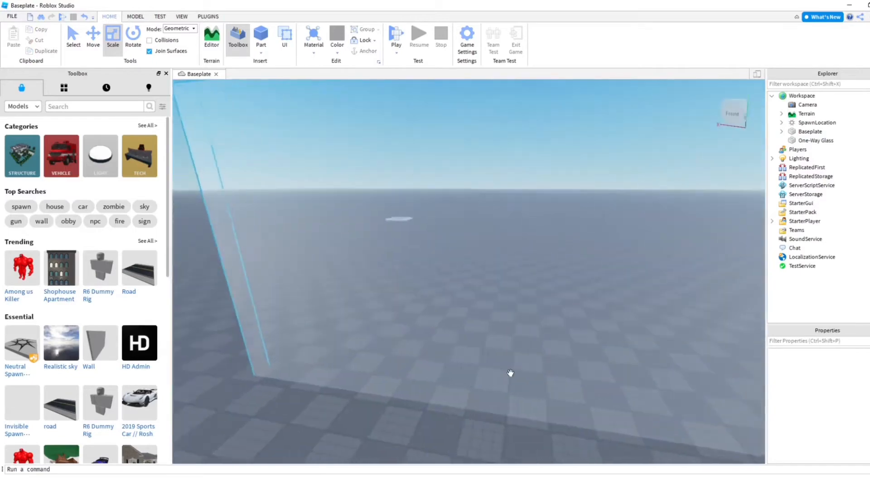
pyautogui.click(816, 141)
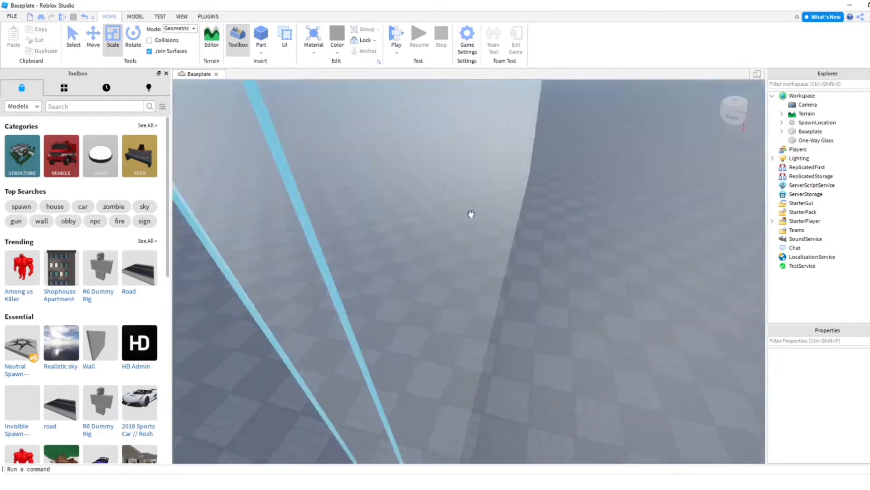
pyautogui.moveTo(470, 214); pyautogui.dragTo(452, 222)
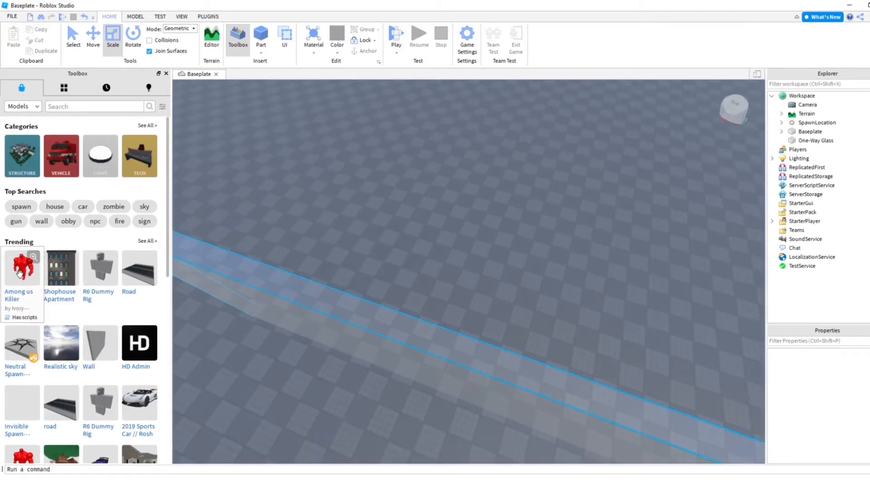
# Insert the red Among us Killer NPC from the Toolbox and inspect its scripts in Explorer
pyautogui.click(21, 268)
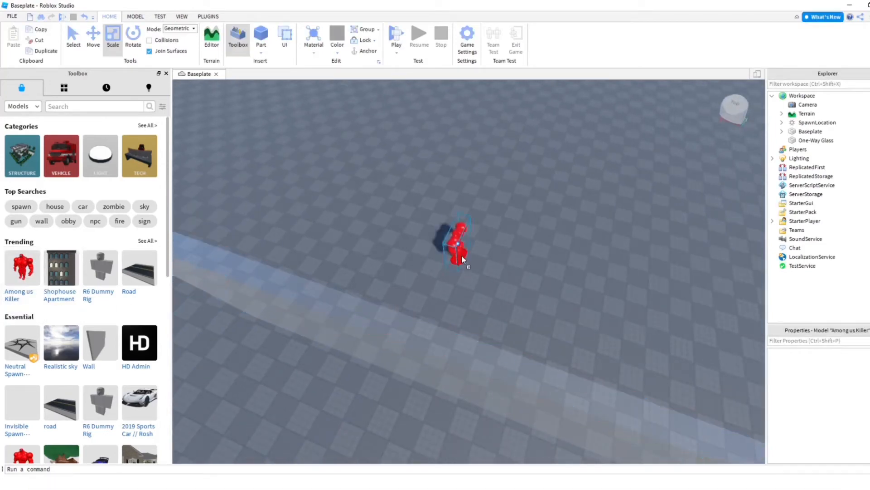
pyautogui.click(457, 243)
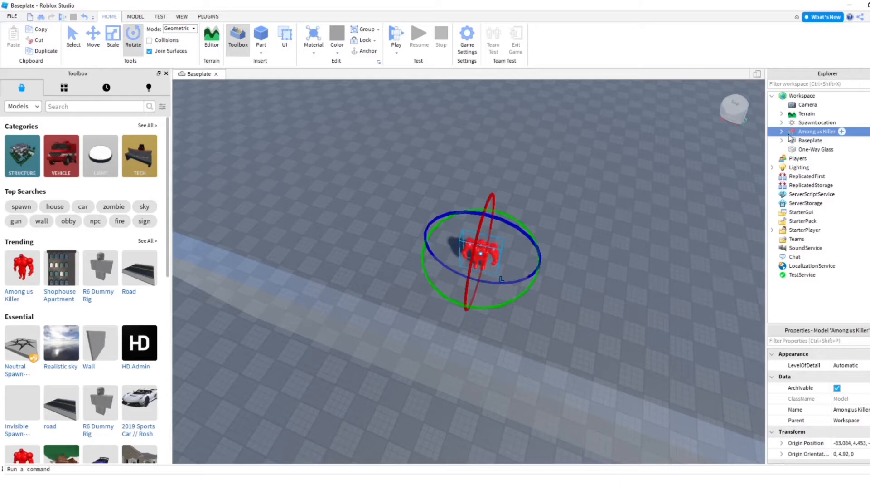
pyautogui.click(783, 132)
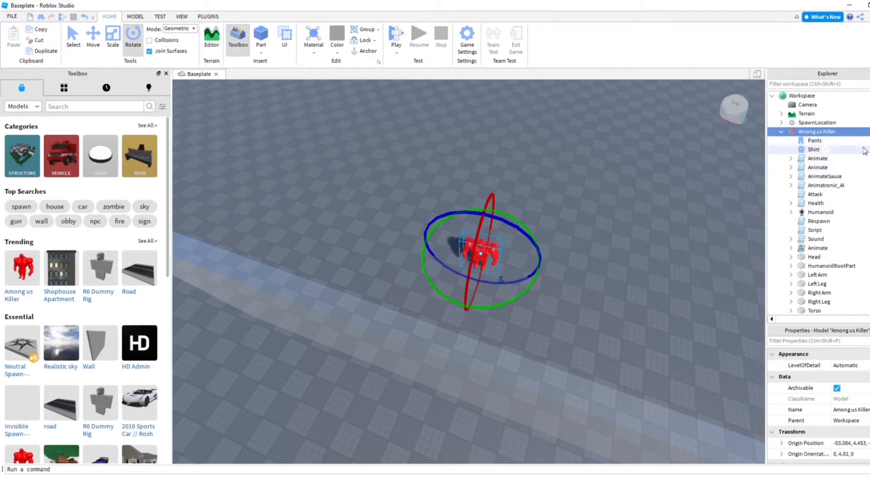
pyautogui.click(816, 203)
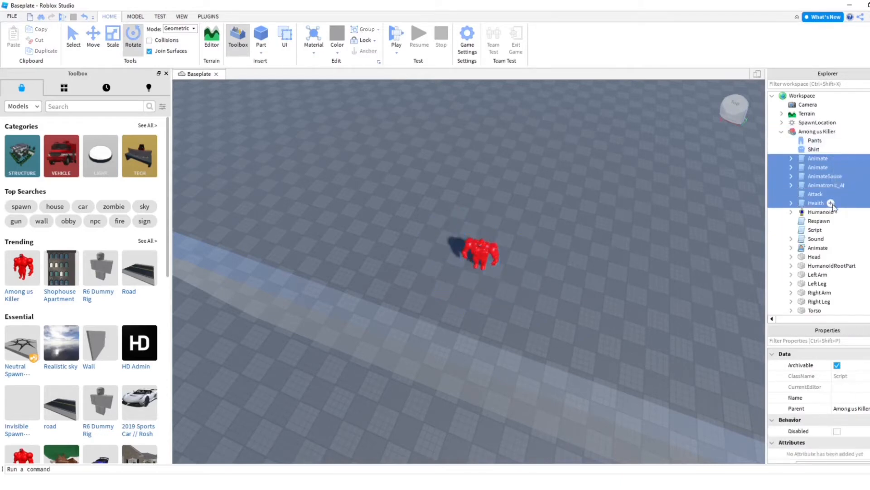
pyautogui.click(783, 131)
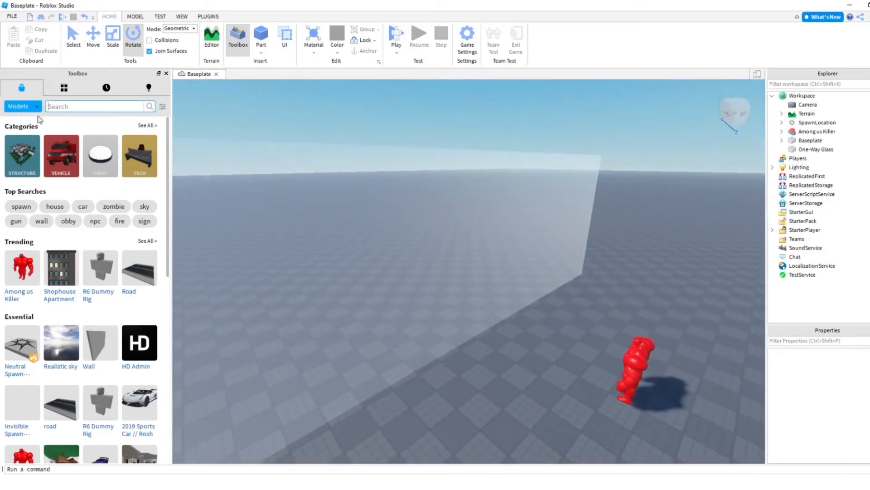
# Switch the Toolbox to Images and search for a Black image for the decal
pyautogui.click(21, 106)
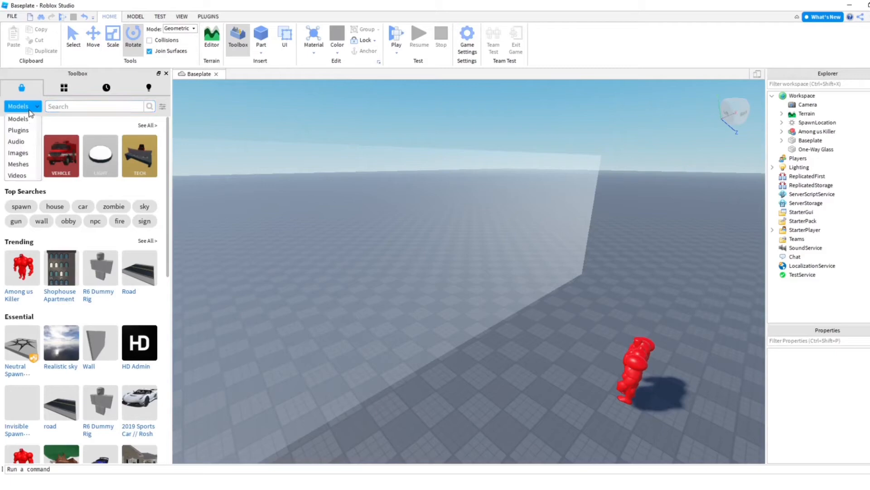
pyautogui.click(18, 152)
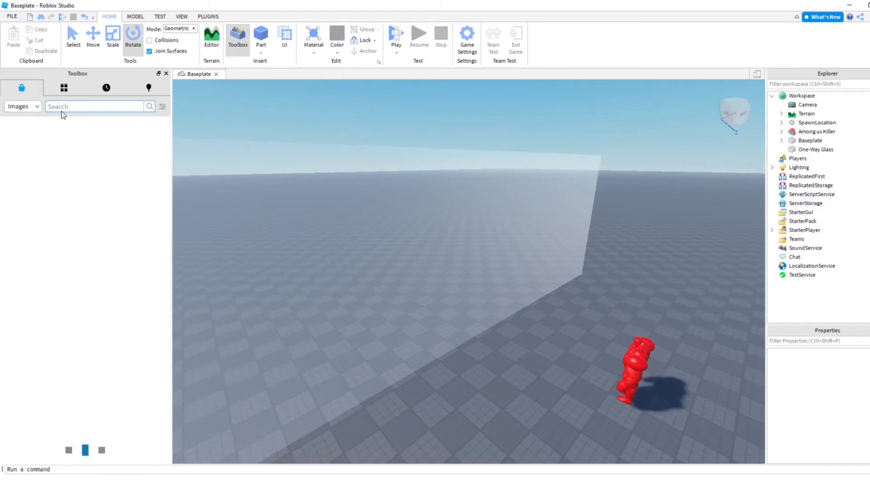
pyautogui.write('Black')
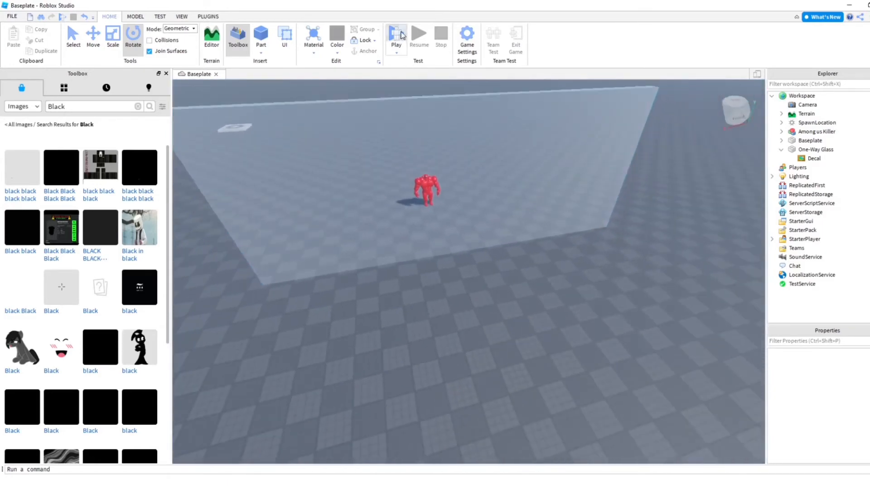
# Start a Play test of the scene with the glass wall and NPC
pyautogui.click(396, 34)
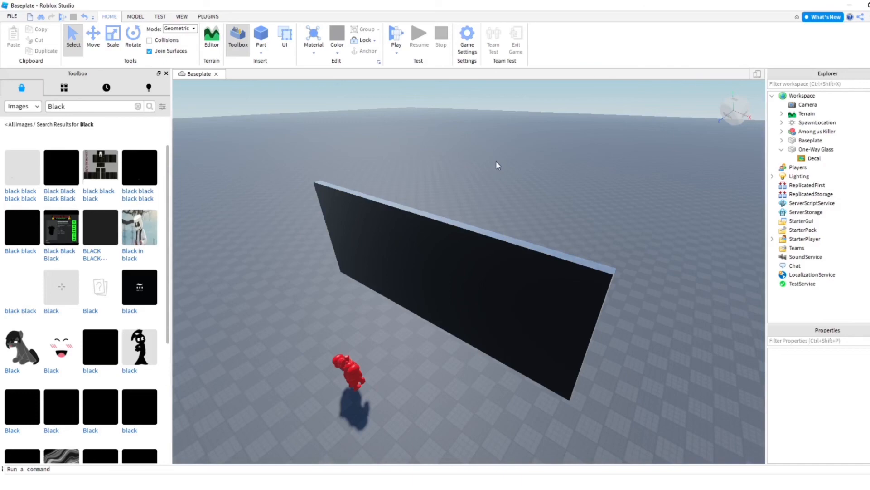
pyautogui.moveTo(446, 162)
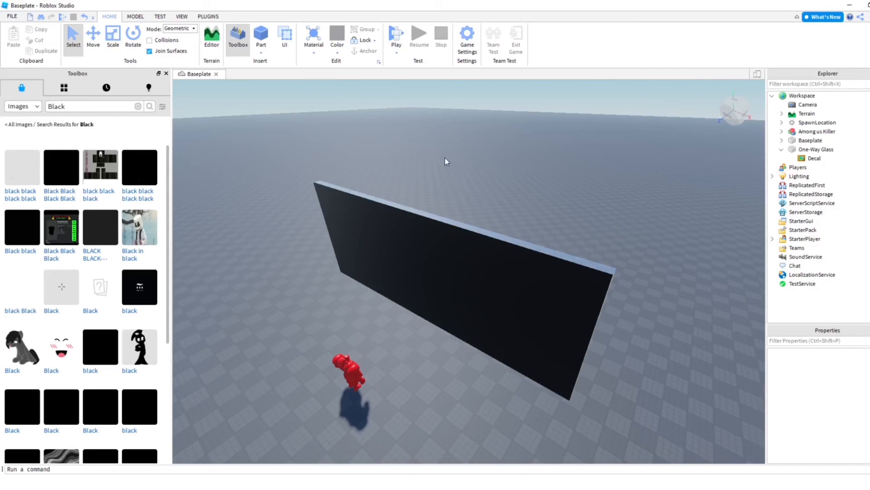